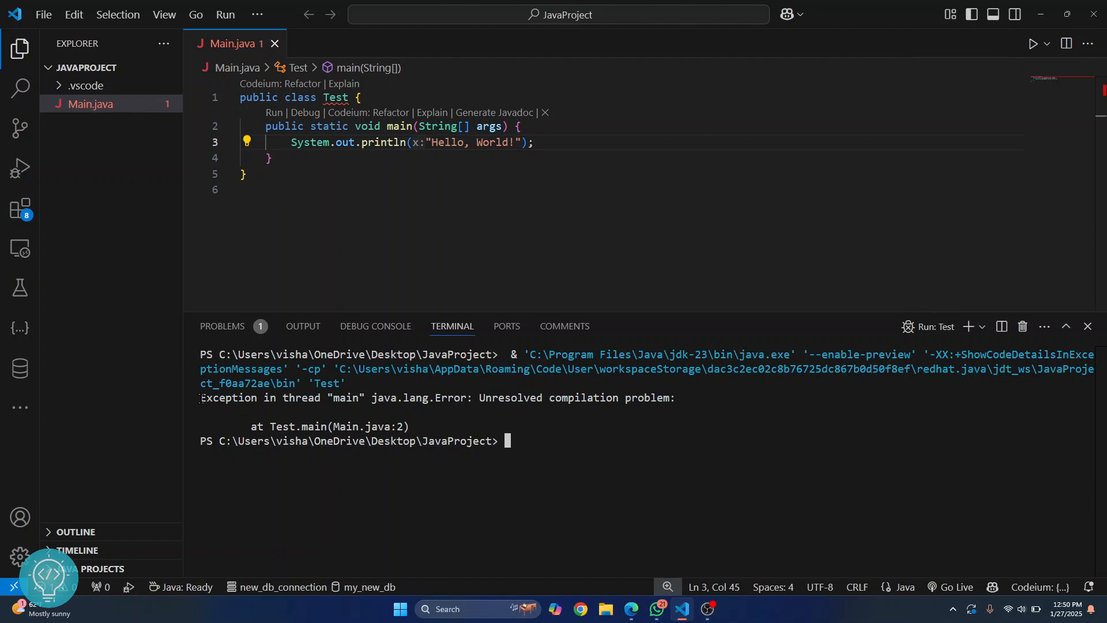
# Replace the class name Test with Main to match Main.java and run it, printing Hello, World!
pyautogui.moveTo(201, 398); pyautogui.dragTo(642, 413)
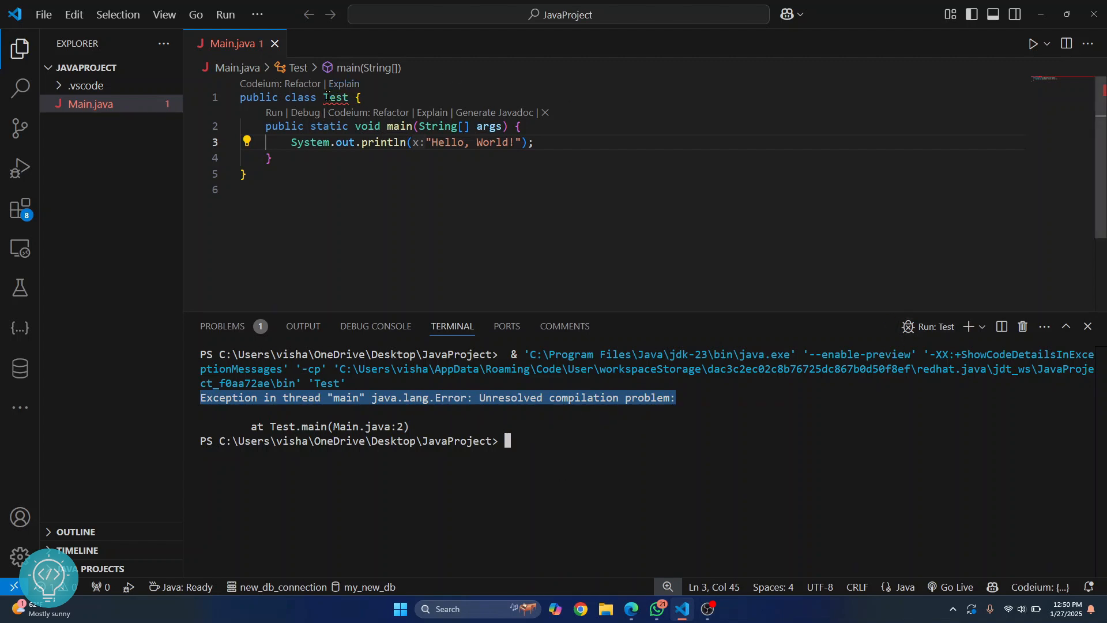
pyautogui.doubleClick(335, 96)
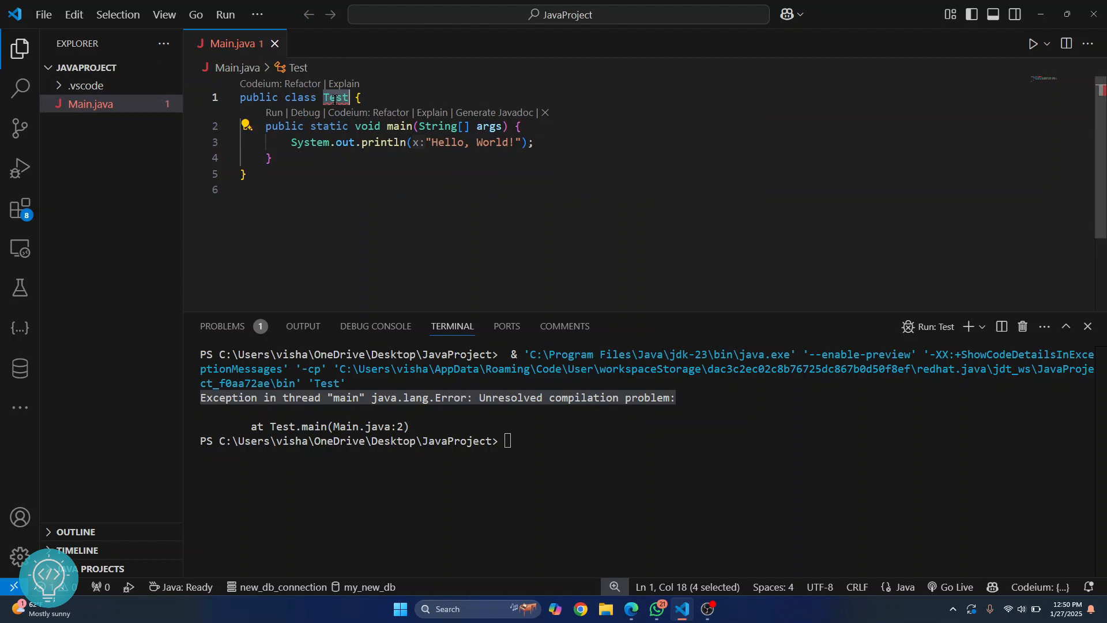
pyautogui.write('Main')
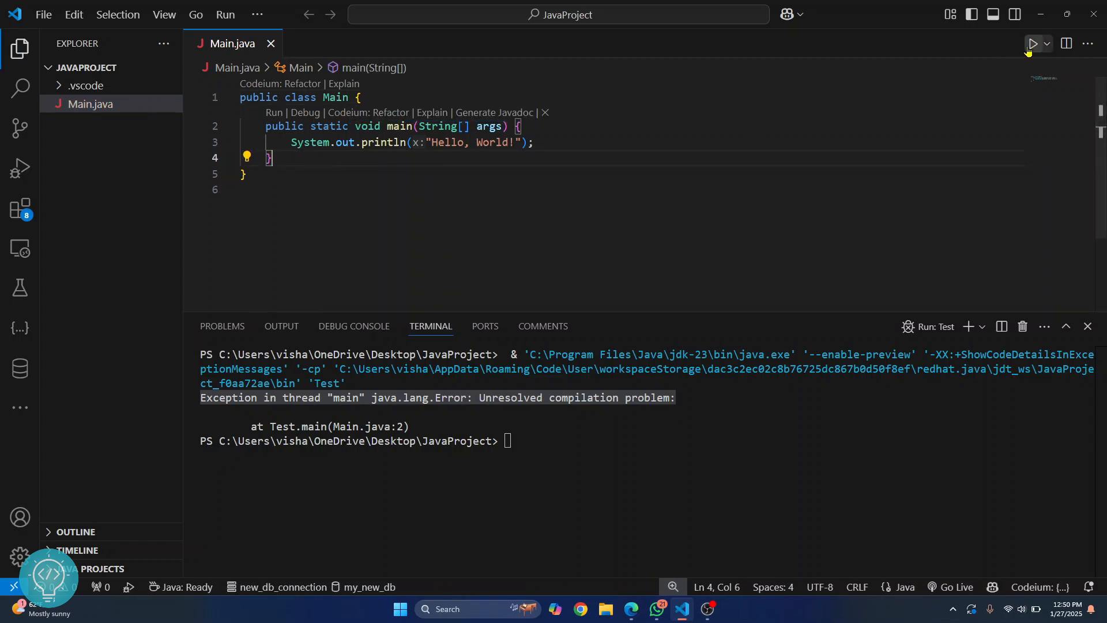
pyautogui.click(1047, 43)
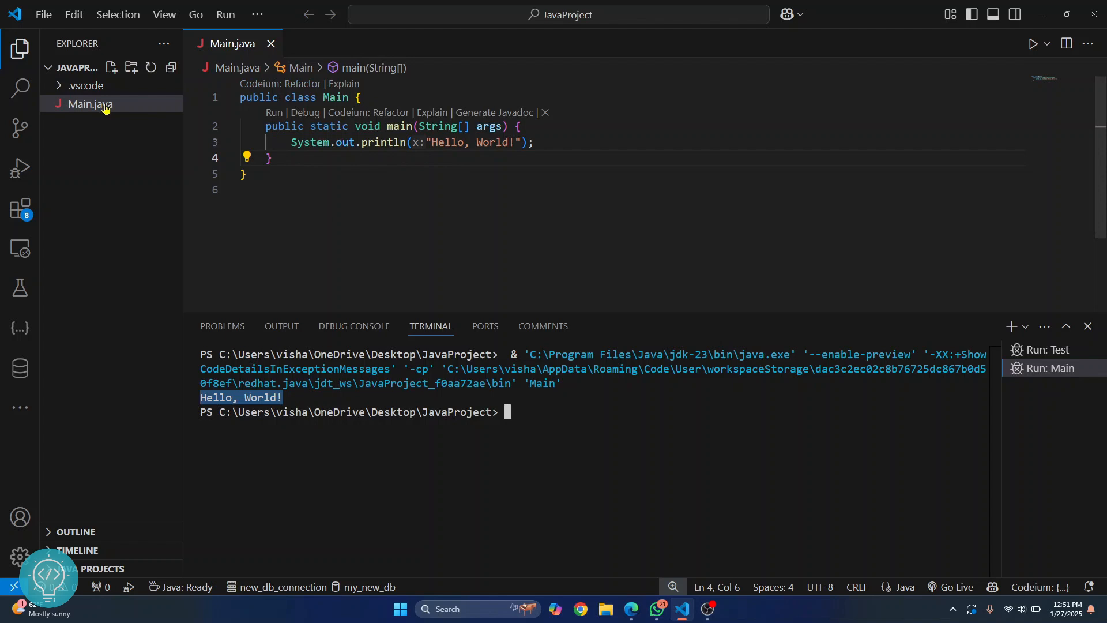
# Enable the Extension Pack for Java from the Extensions view after searching java.
pyautogui.click(19, 210)
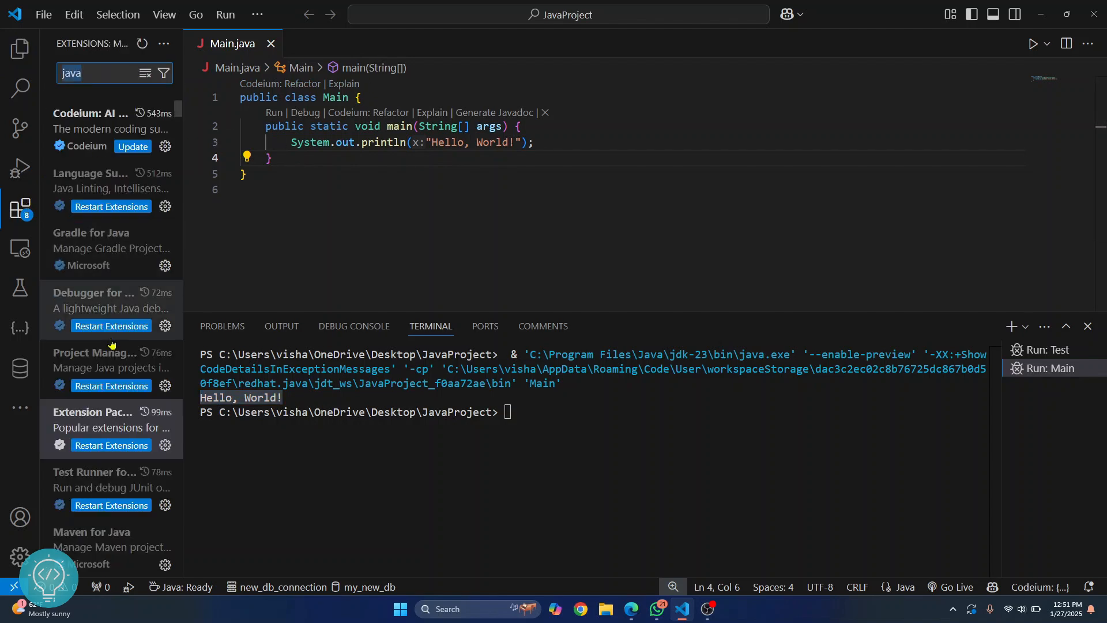
pyautogui.click(106, 412)
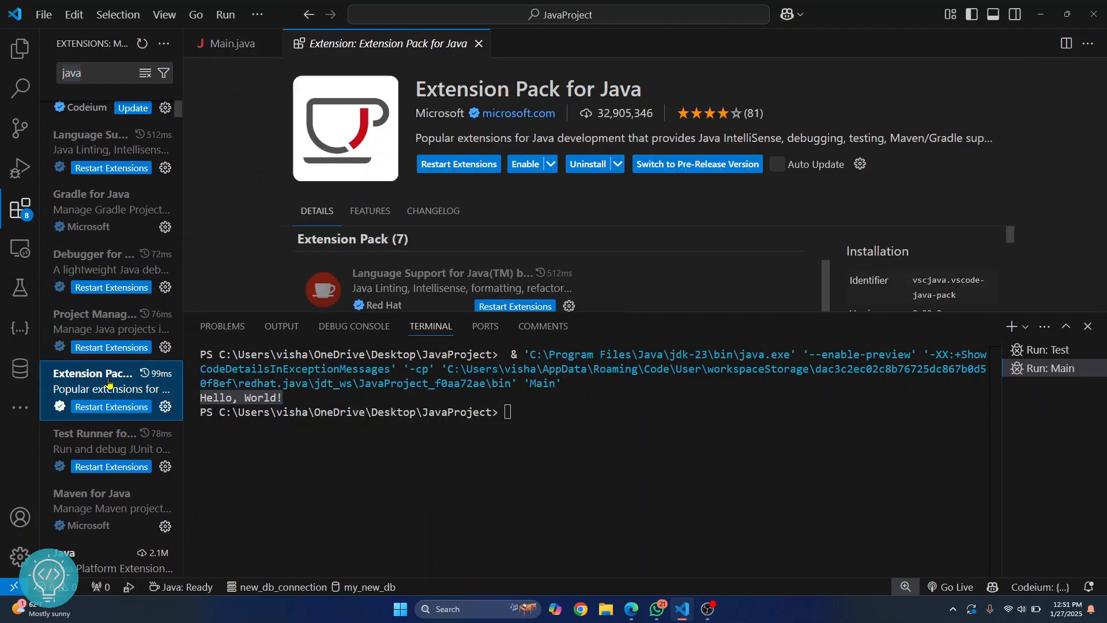
pyautogui.moveTo(637, 125)
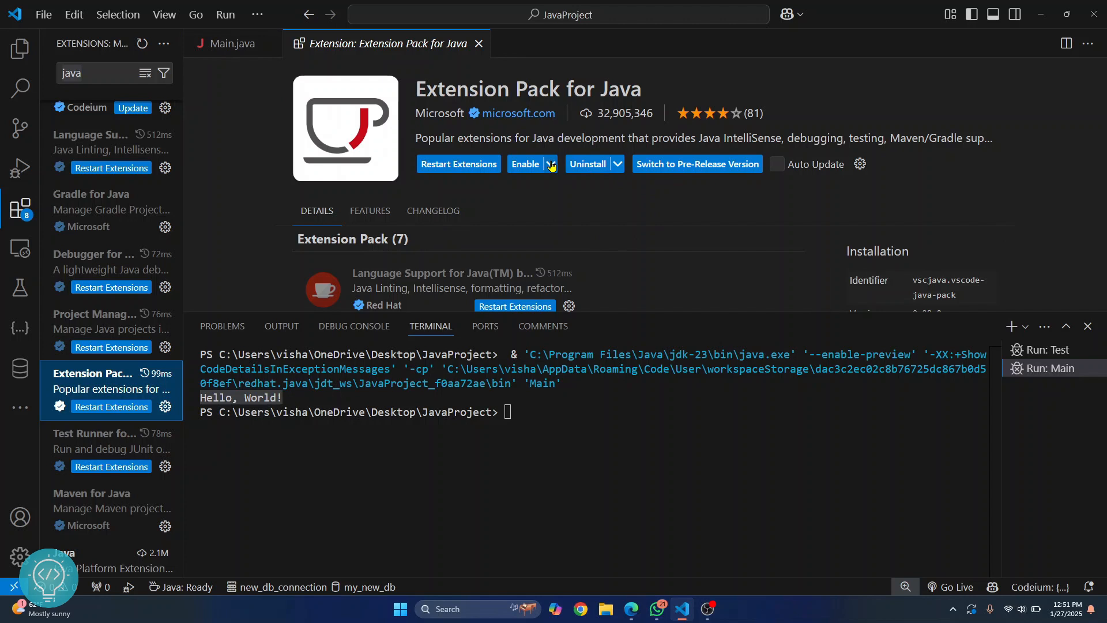
pyautogui.click(525, 164)
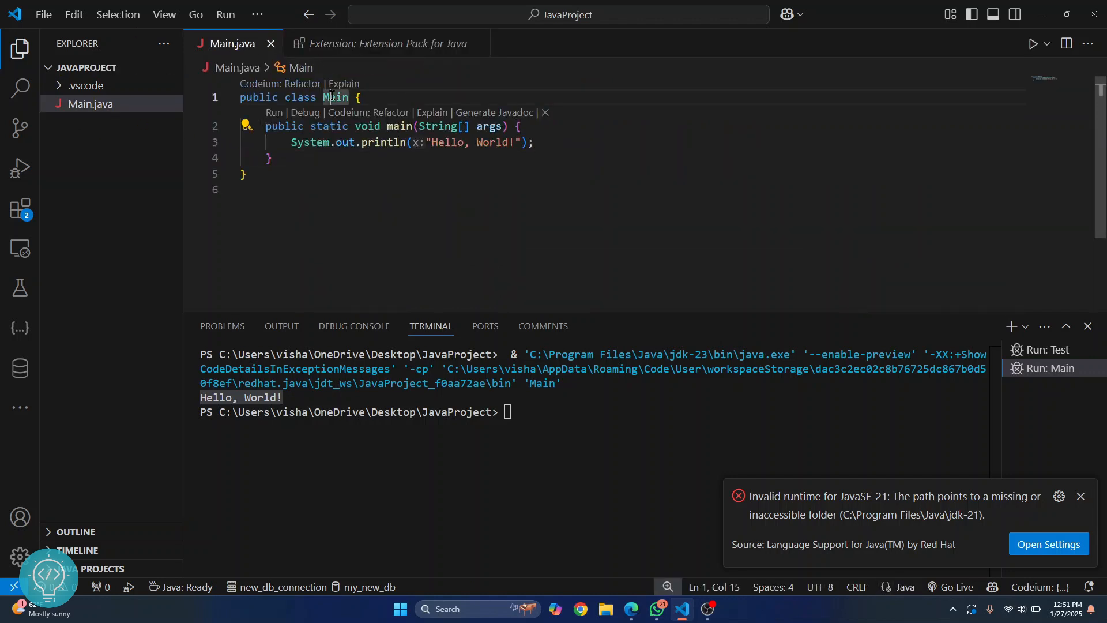
# Rename the class to Demo so the file becomes Demo.java, confirming the extension pack shows Disable.
pyautogui.write('Demo')
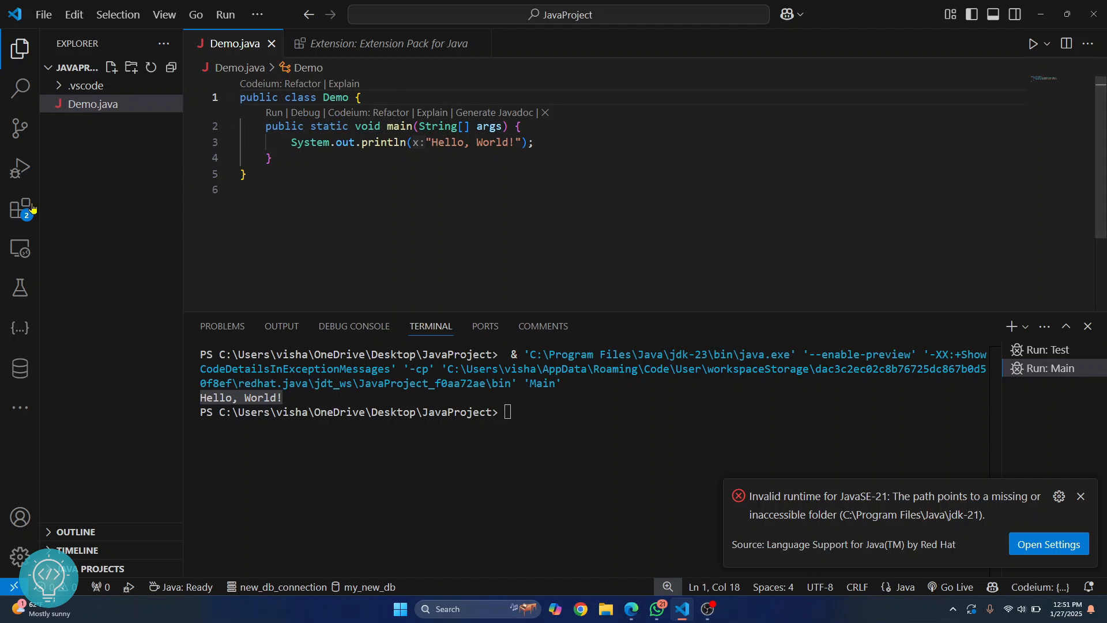
pyautogui.click(21, 208)
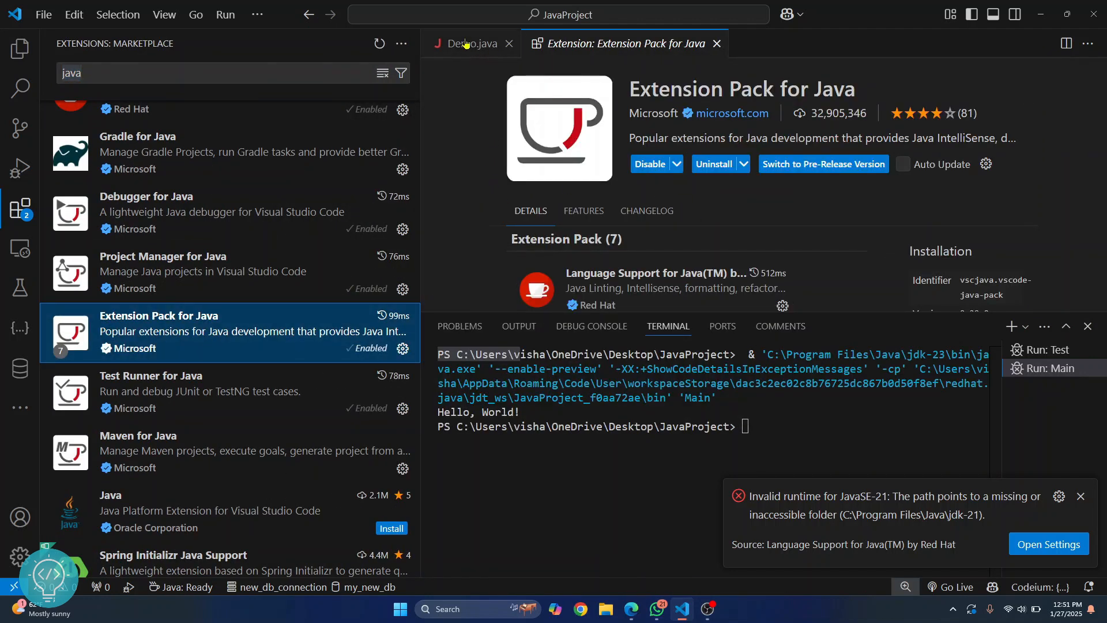
pyautogui.click(468, 43)
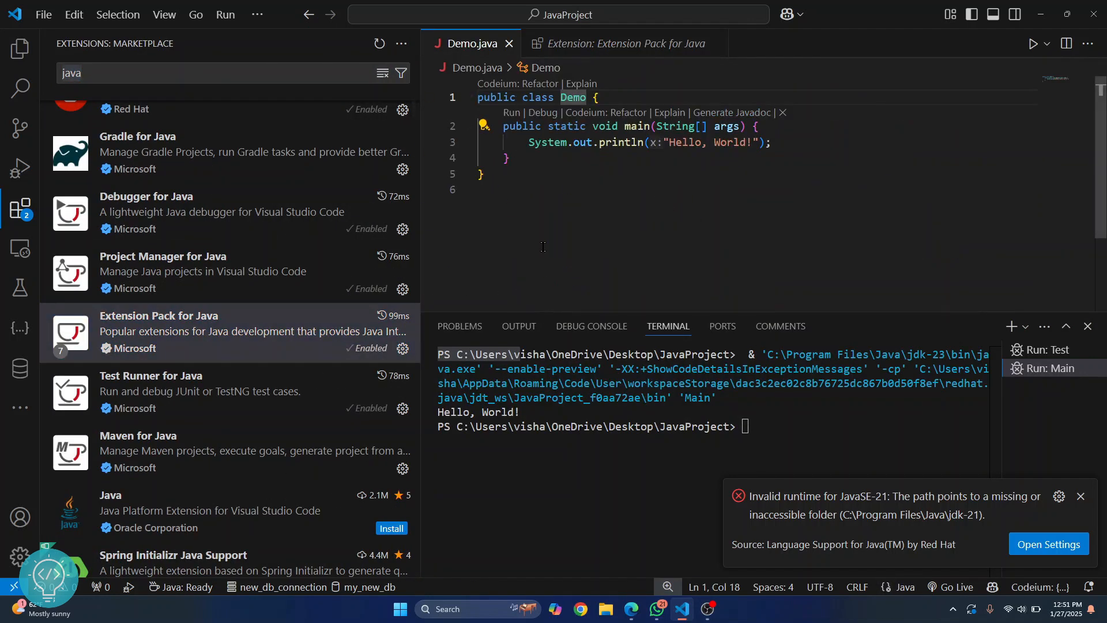